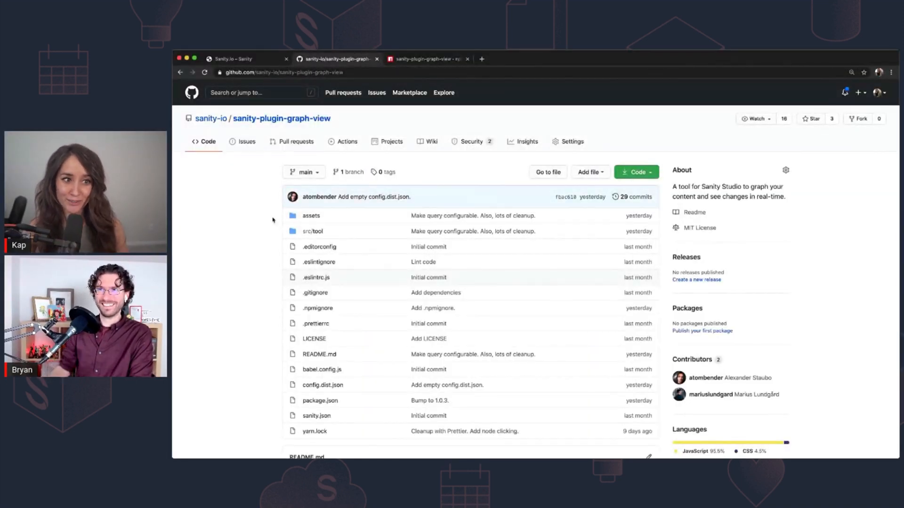
- Scroll the sanity-plugin-graph-view repository page down to the Graph View Plugin README and install commands
{"action": "scroll", "scroll_direction": "down", "scroll_amount": 3}
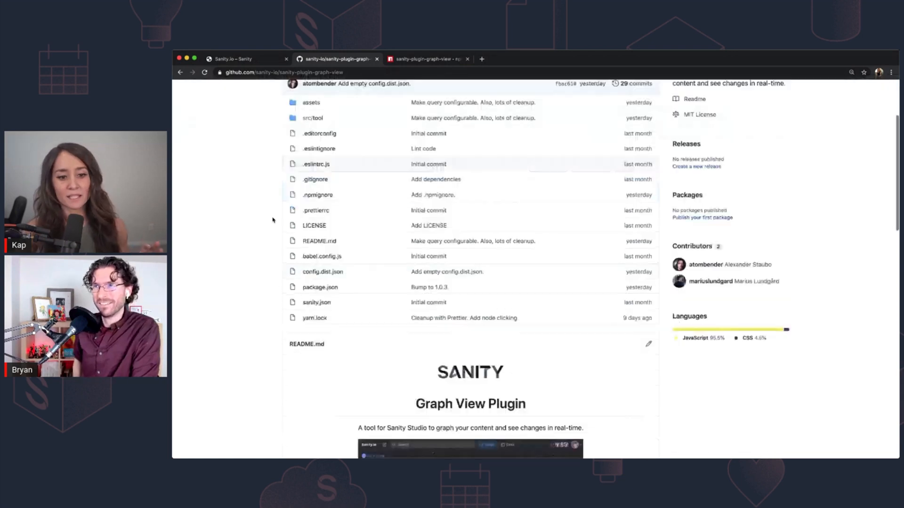
{"action": "scroll", "scroll_direction": "down", "scroll_amount": 3}
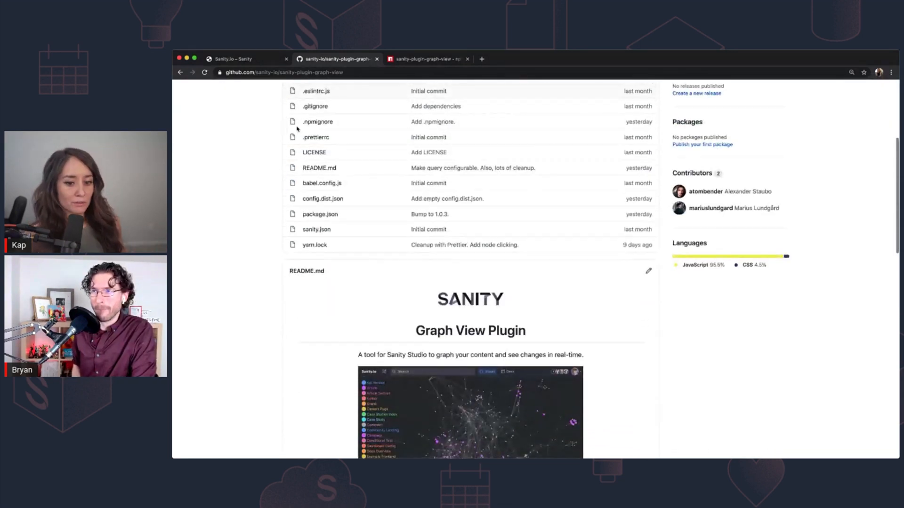
{"action": "scroll", "scroll_direction": "down", "scroll_amount": 3}
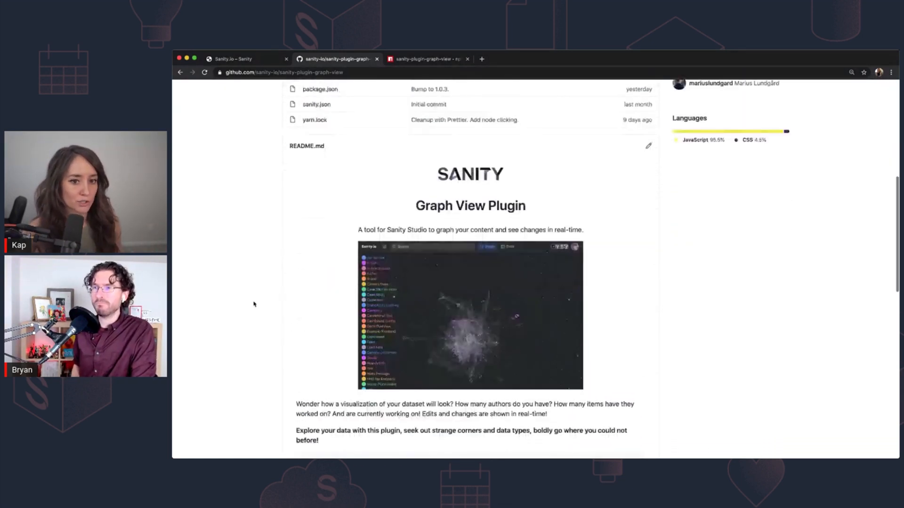
{"action": "scroll", "scroll_direction": "down", "scroll_amount": 3}
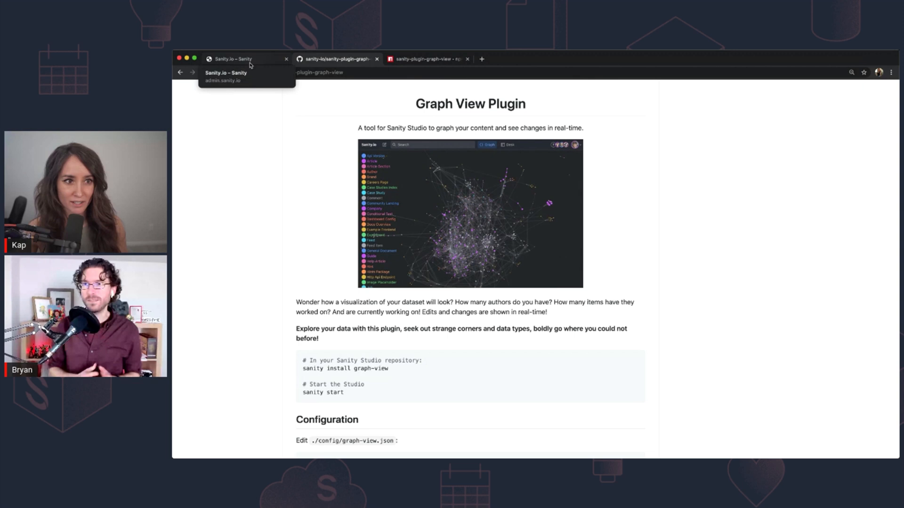
- Switch to the Sanity Studio tab and open the Graph tool showing coloured document nodes
{"action": "left_click", "coordinate": [242, 58]}
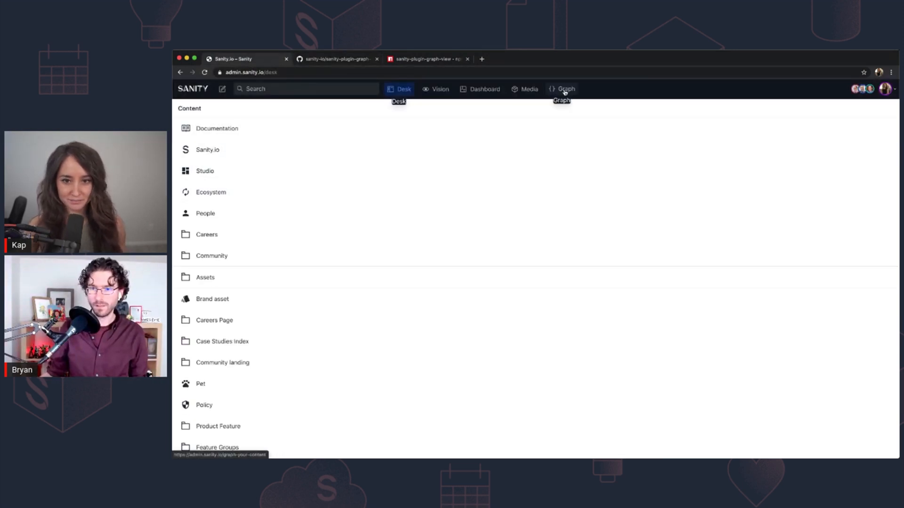
{"action": "left_click", "coordinate": [564, 89]}
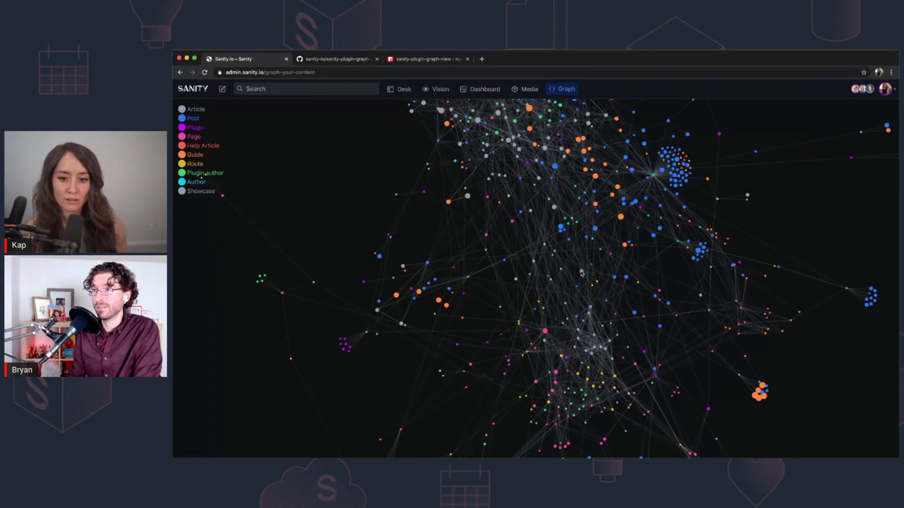
{"action": "mouse_move", "coordinate": [559, 227]}
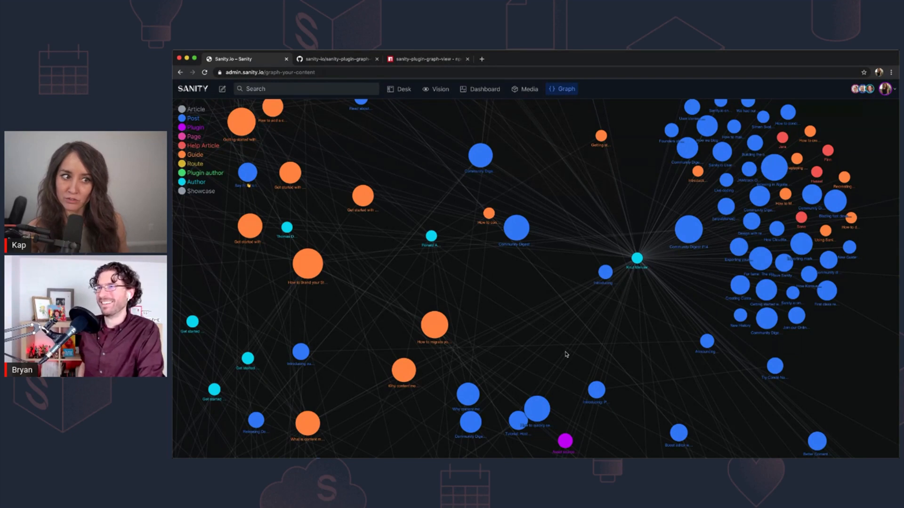
{"action": "mouse_move", "coordinate": [694, 323]}
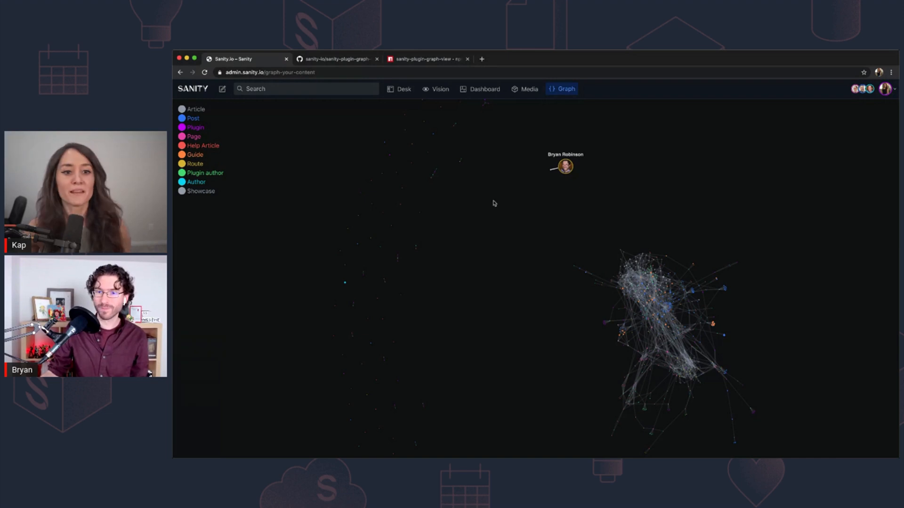
{"action": "mouse_move", "coordinate": [432, 180]}
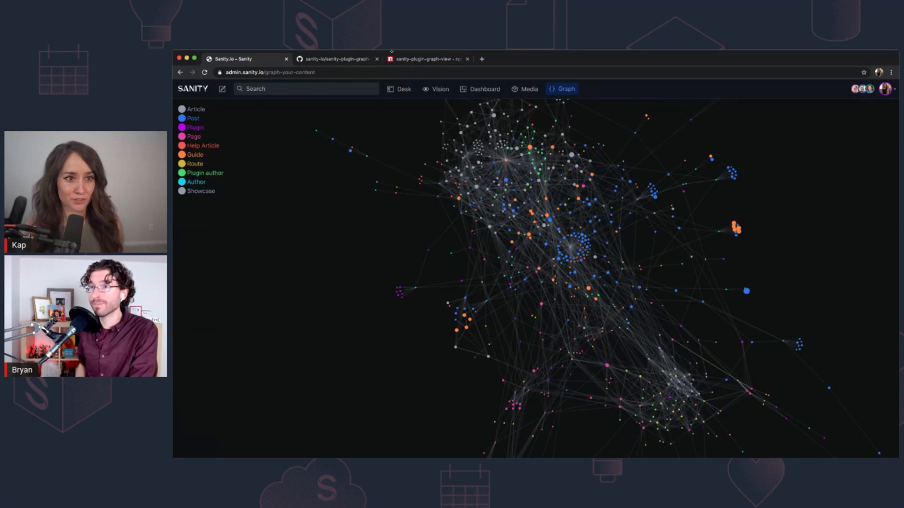
{"action": "left_click", "coordinate": [337, 58]}
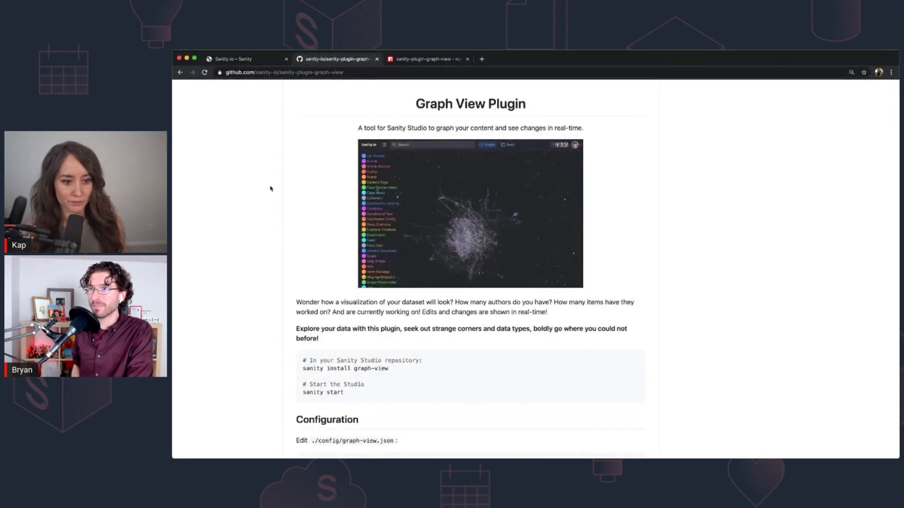
{"action": "scroll", "scroll_direction": "down", "scroll_amount": 3}
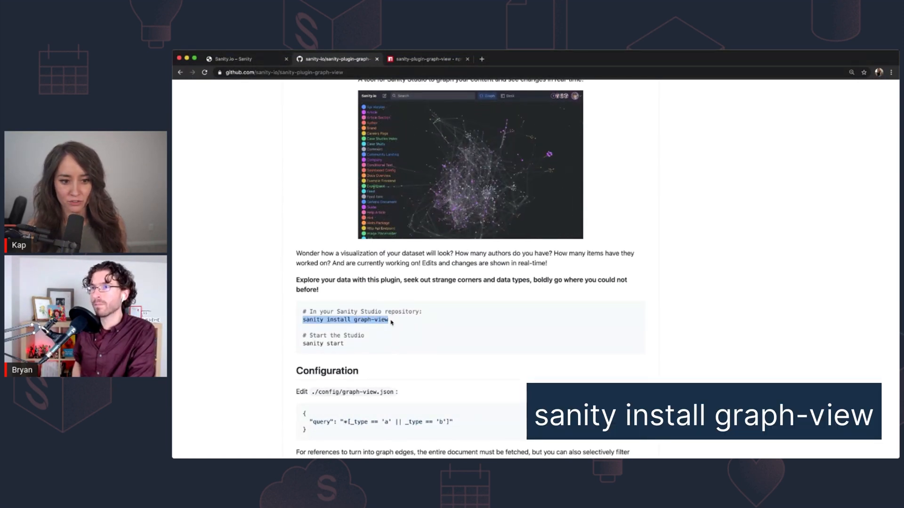
{"action": "scroll", "scroll_direction": "down", "scroll_amount": 3}
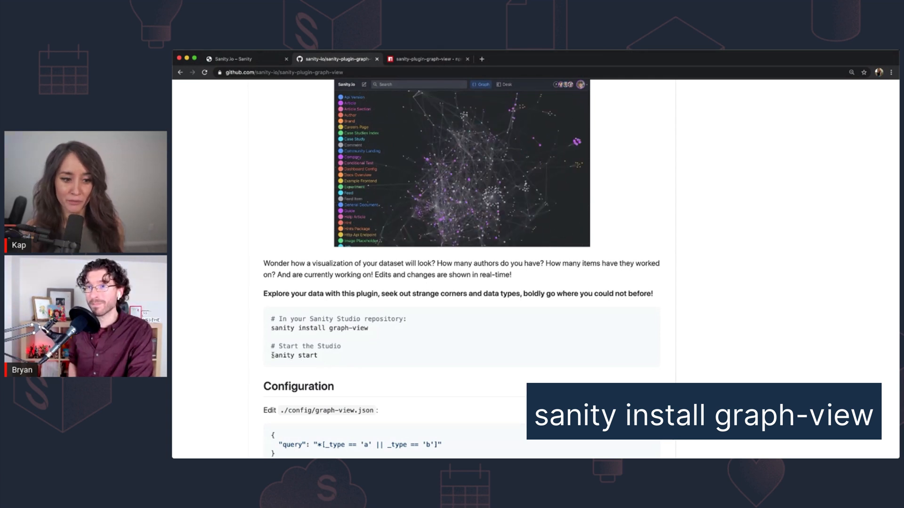
{"action": "left_click", "coordinate": [239, 59]}
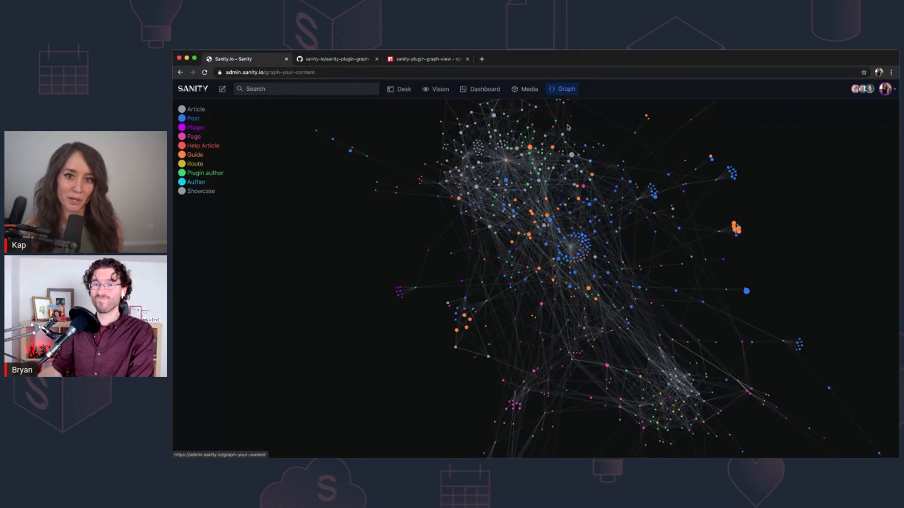
{"action": "mouse_move", "coordinate": [573, 195]}
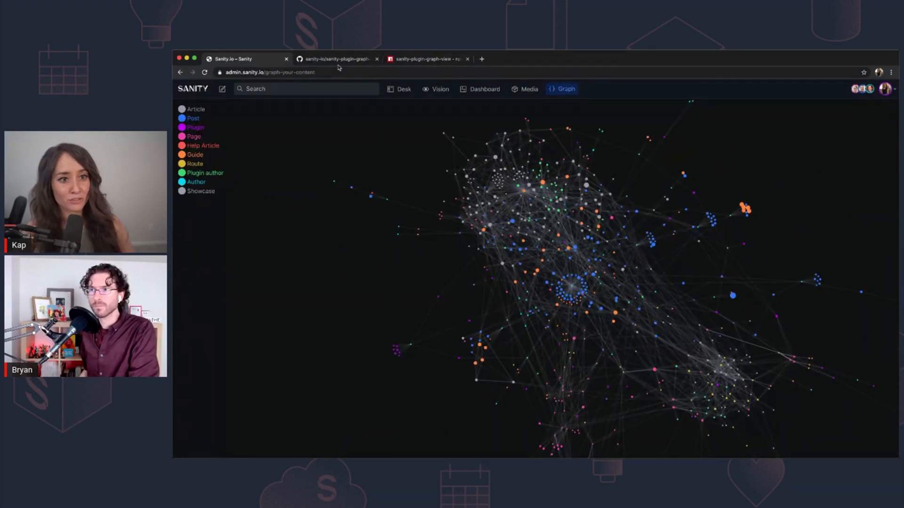
{"action": "left_click", "coordinate": [337, 58]}
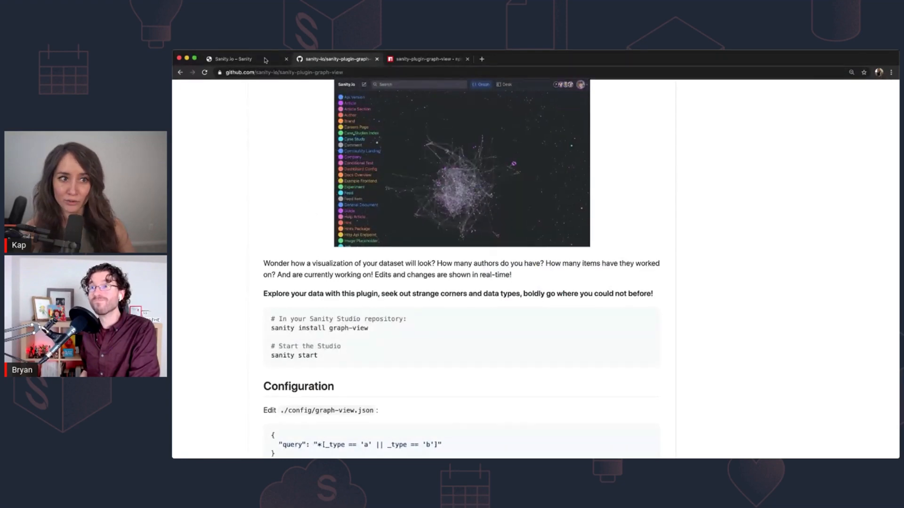
{"action": "left_click", "coordinate": [231, 58]}
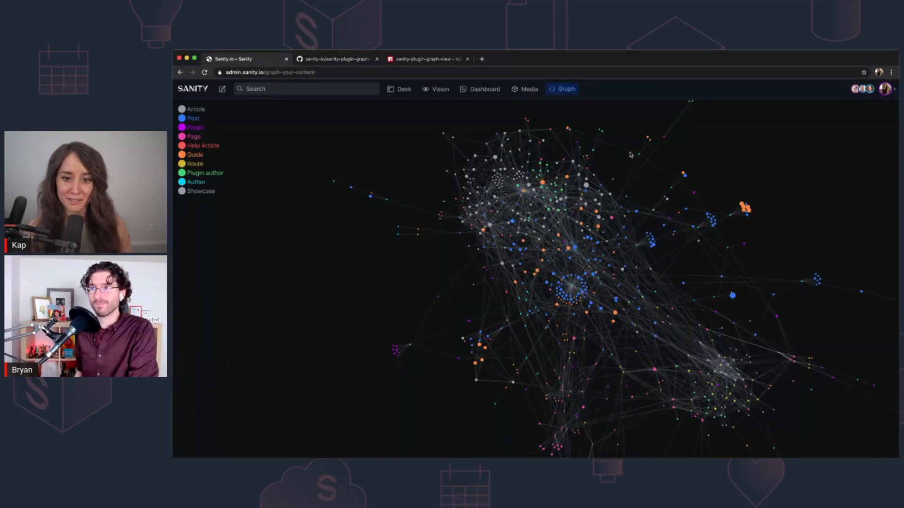